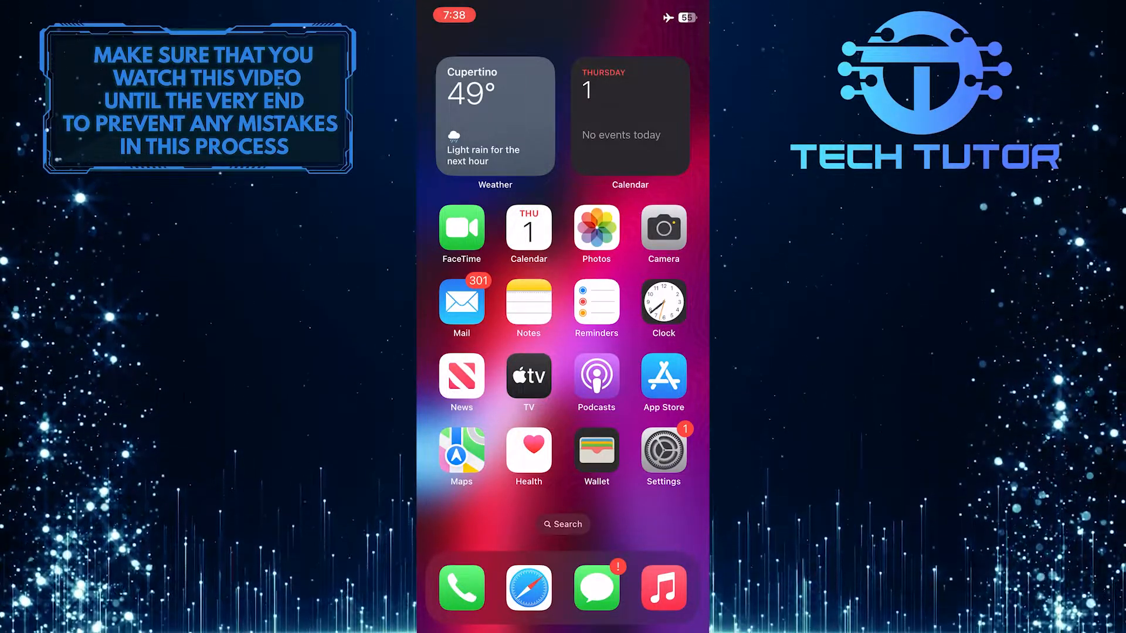
- Launch Settings from the home screen and go to Privacy & Security
click(662, 449)
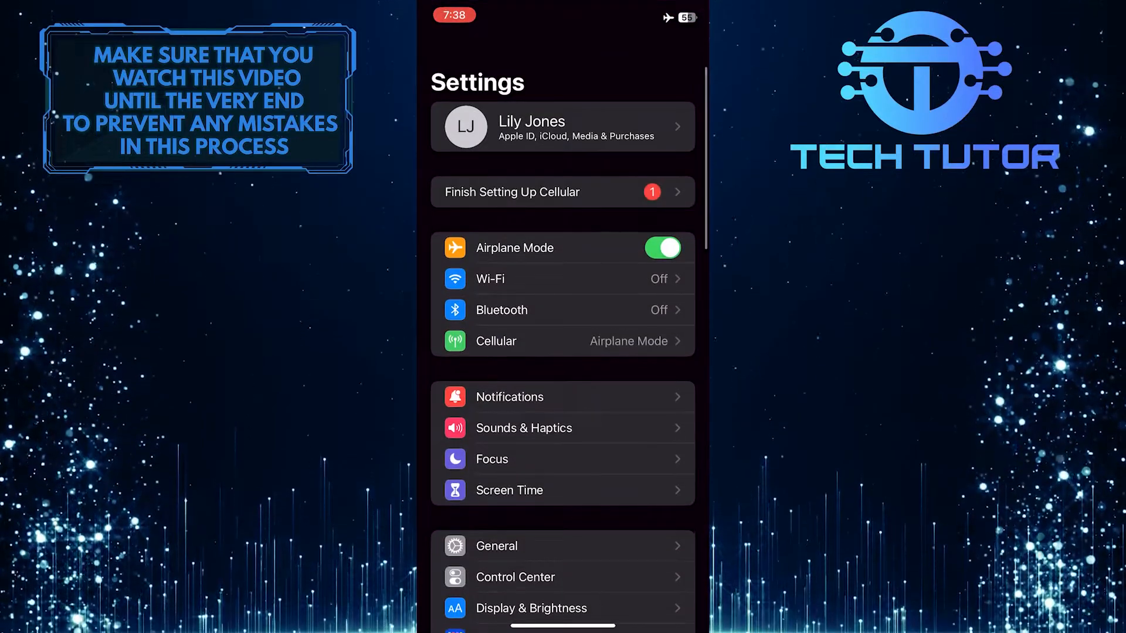
scroll(down, 3)
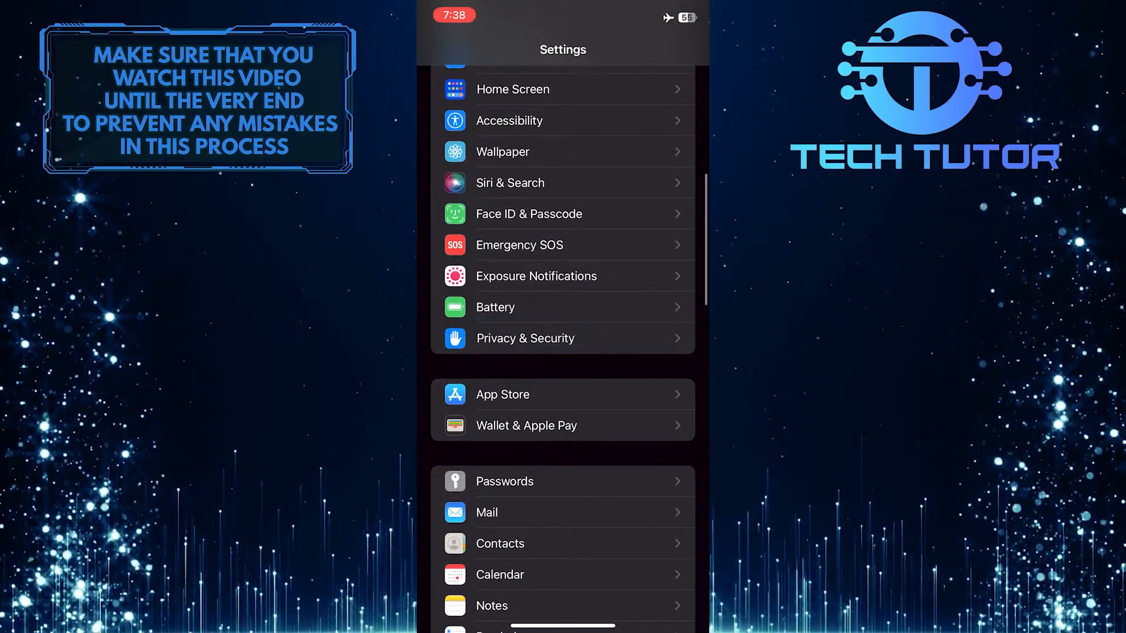
click(518, 337)
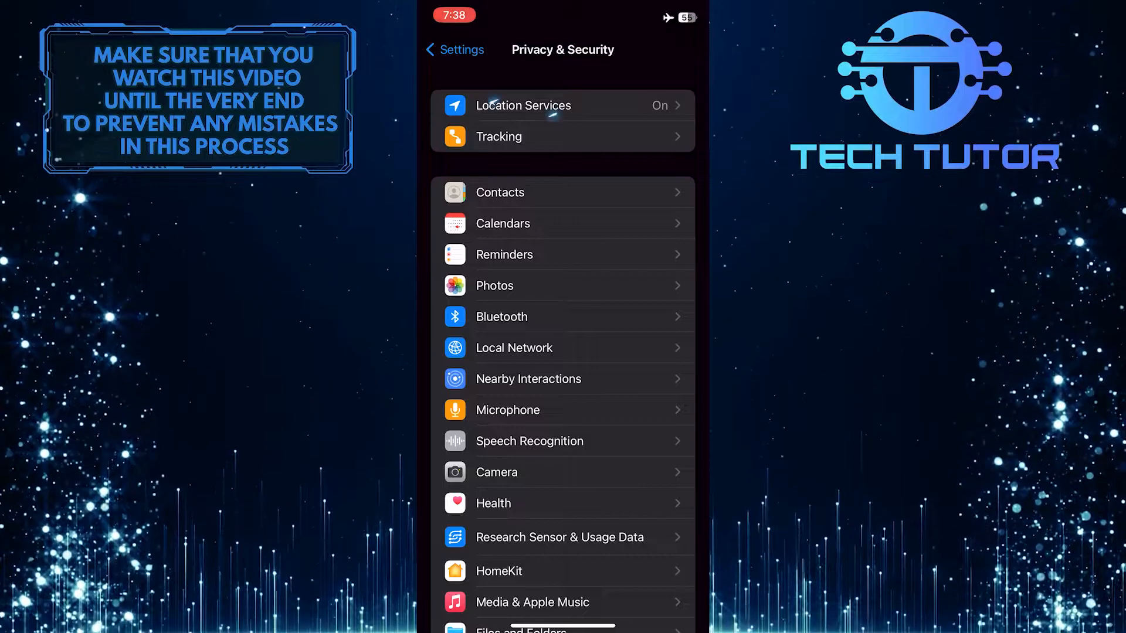
click(523, 105)
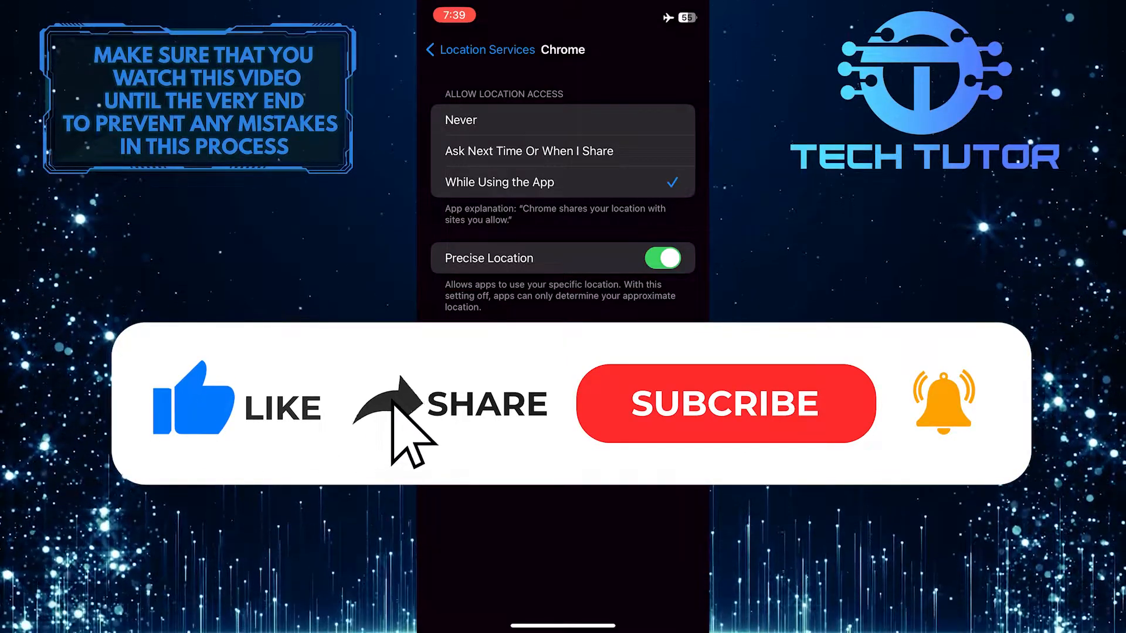
- Allow Chrome location access While Using the App with Precise Location on
click(724, 402)
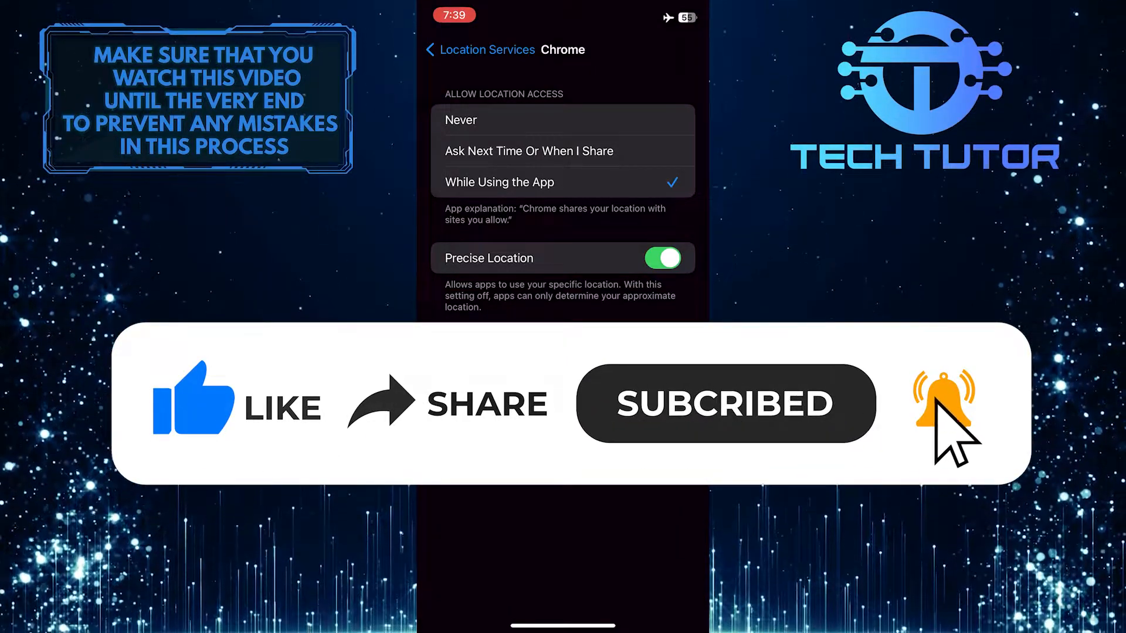